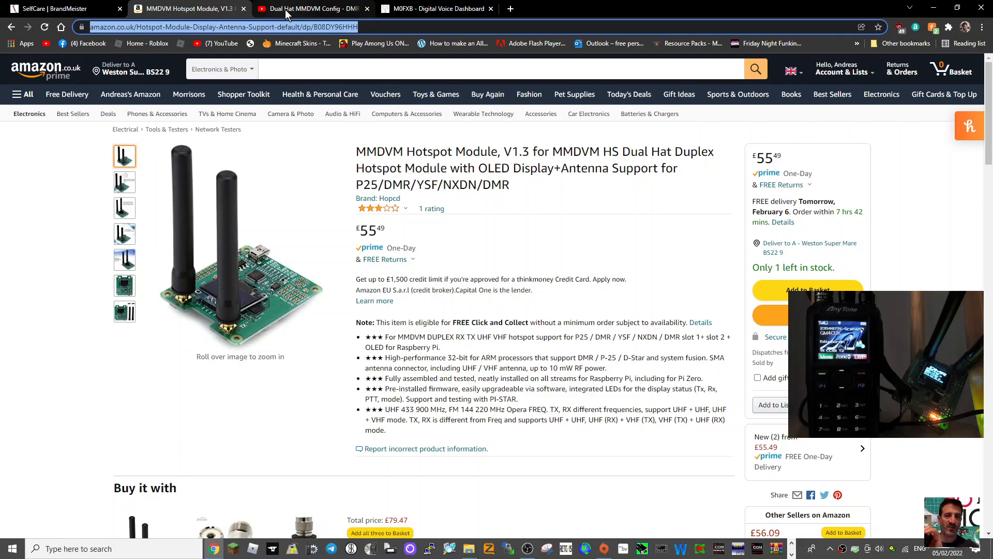
mouse_move(606, 302)
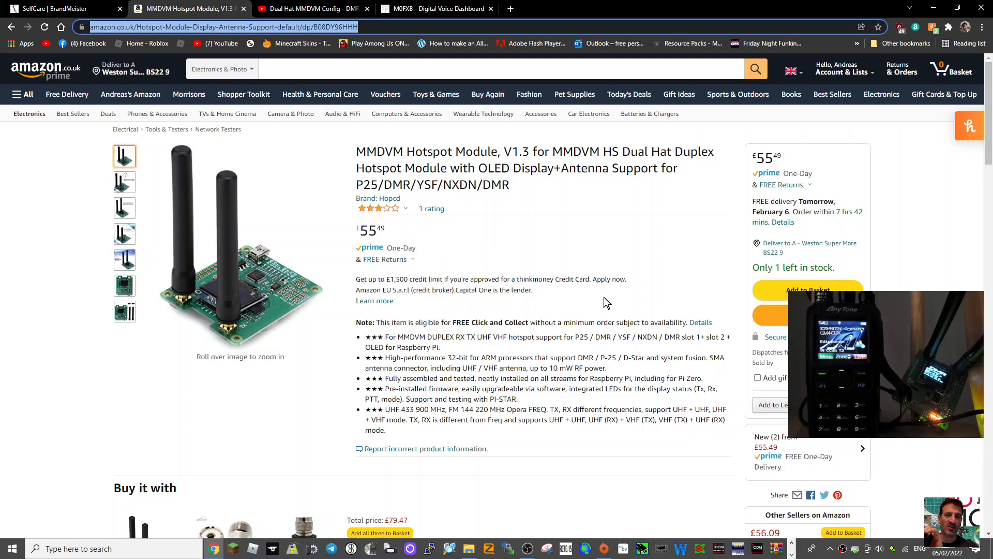
mouse_move(662, 236)
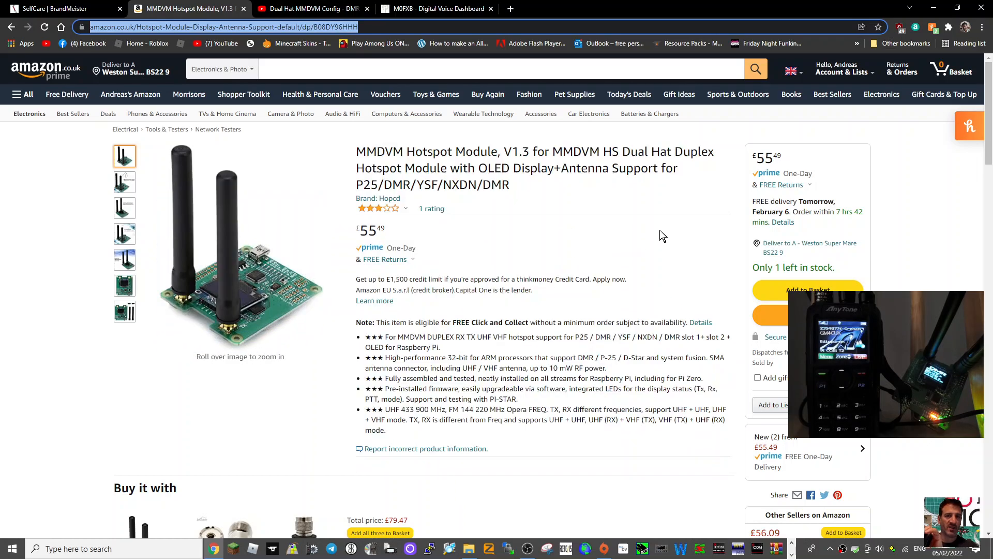
mouse_move(329, 406)
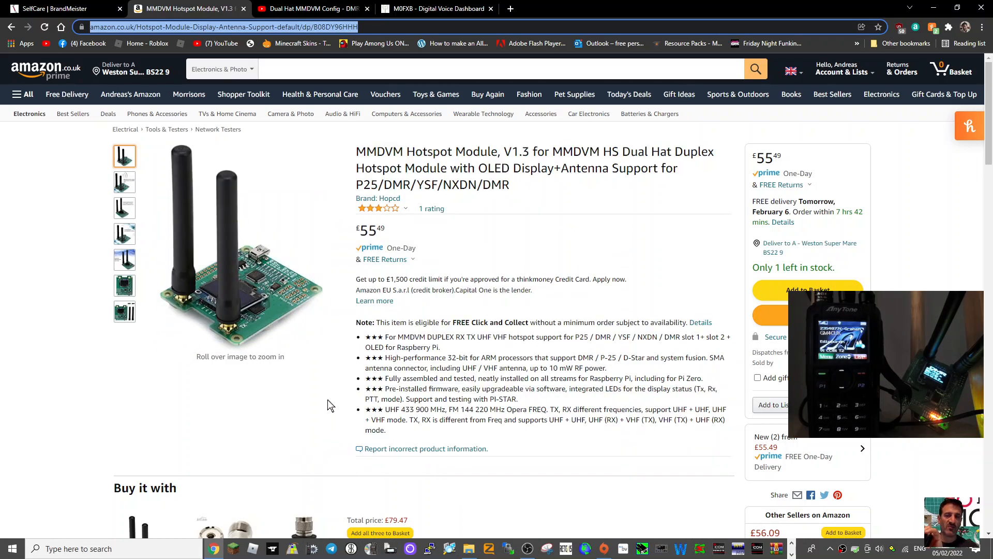
mouse_move(301, 138)
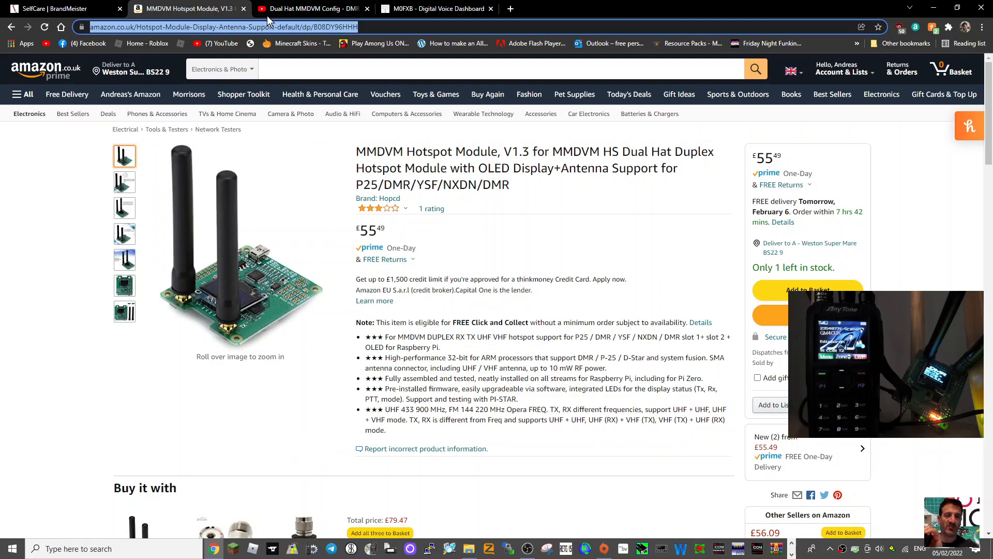
Open the M0FXB hotspot's Configuration page and review the DMR, general and BrandMeister UK settings.
click(436, 8)
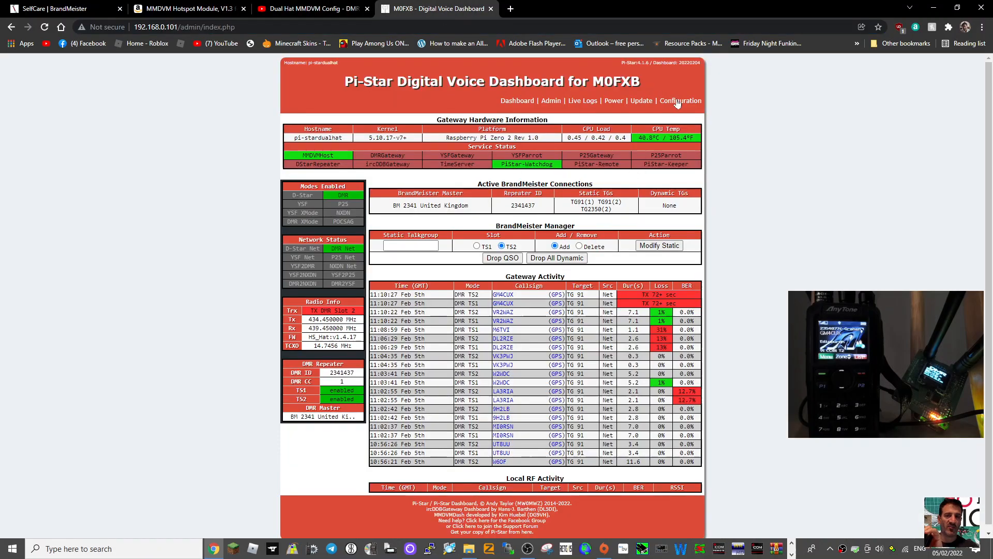
click(681, 101)
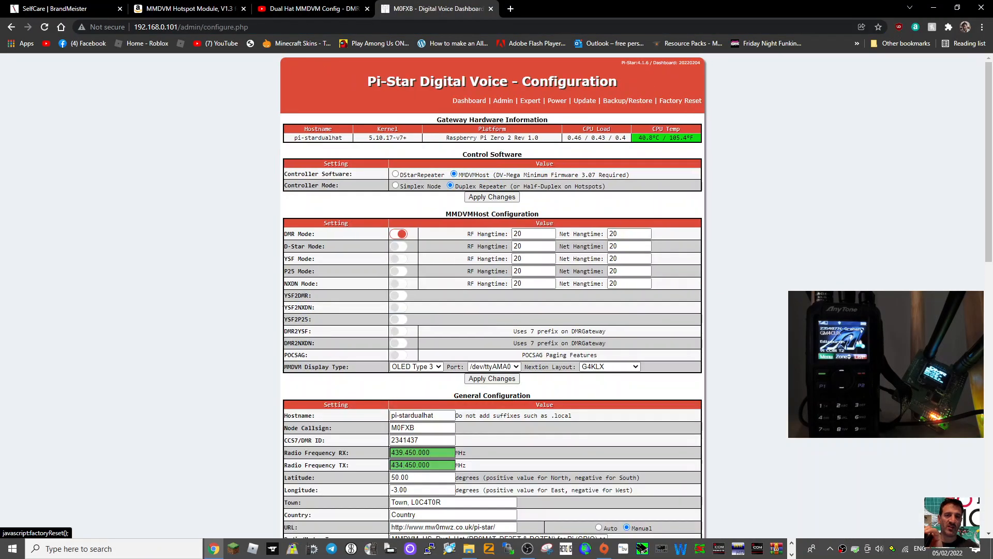
mouse_move(586, 301)
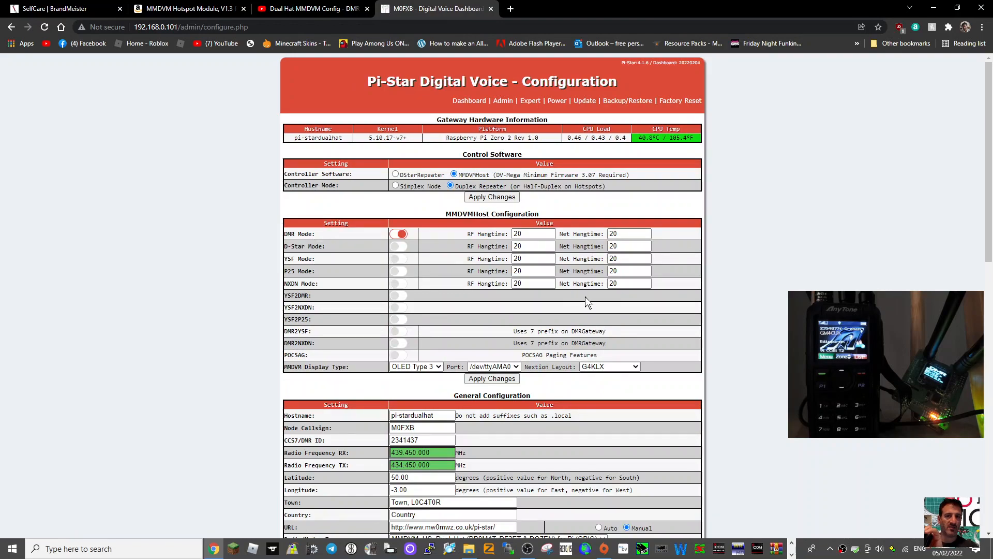
scroll(down, 3)
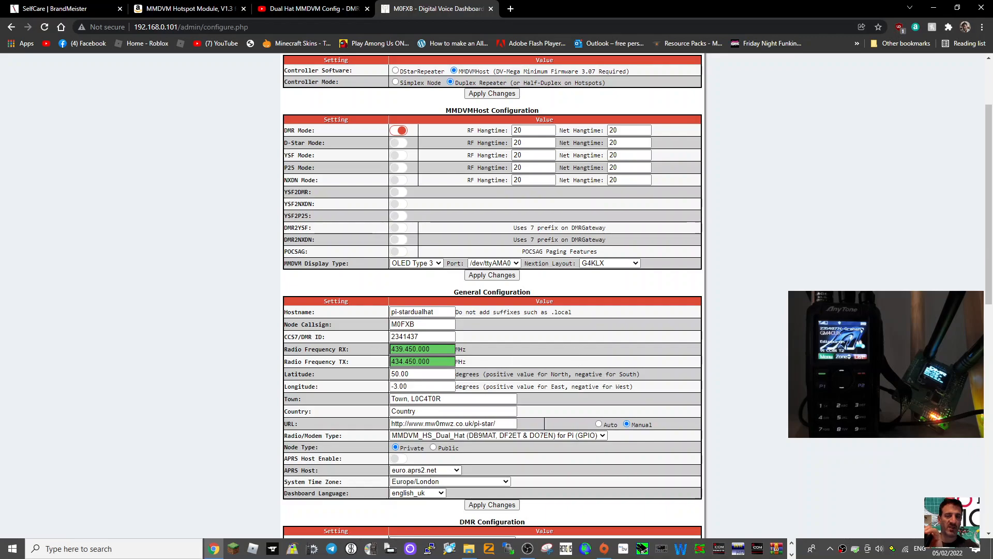
mouse_move(576, 340)
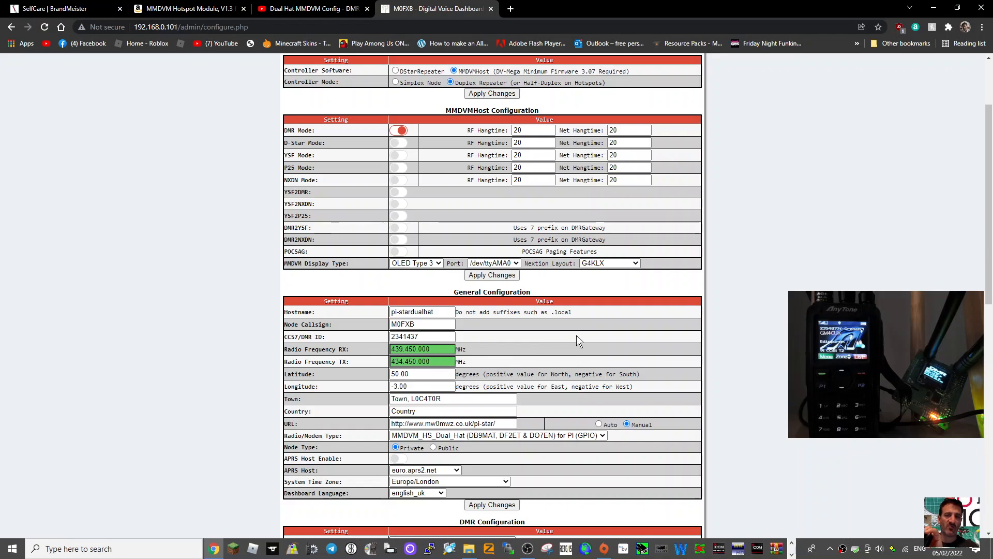
scroll(down, 3)
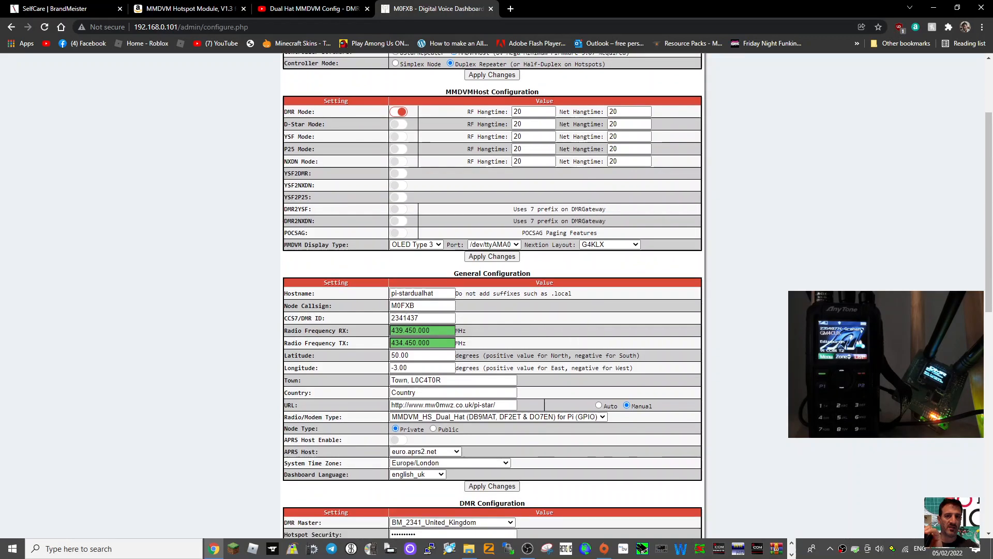
scroll(down, 3)
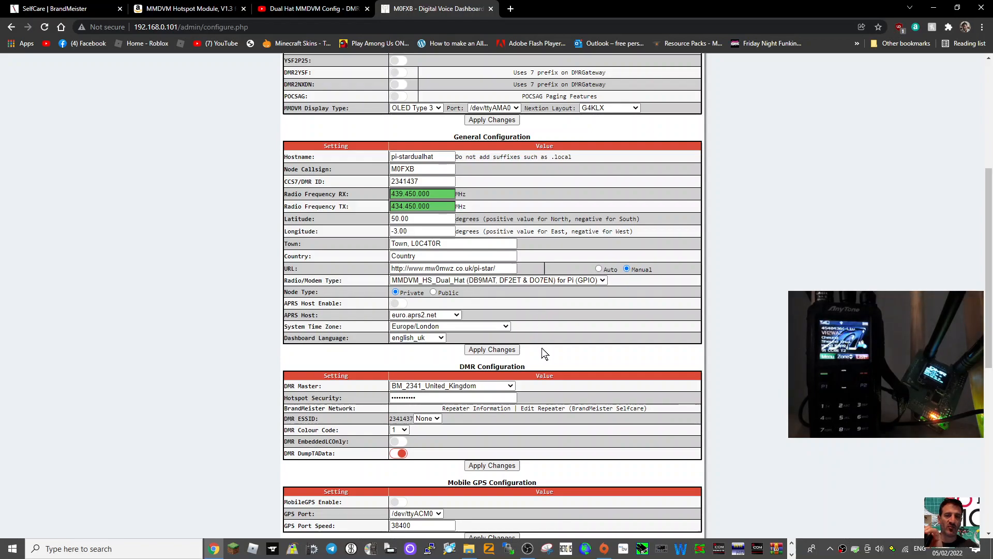
scroll(down, 3)
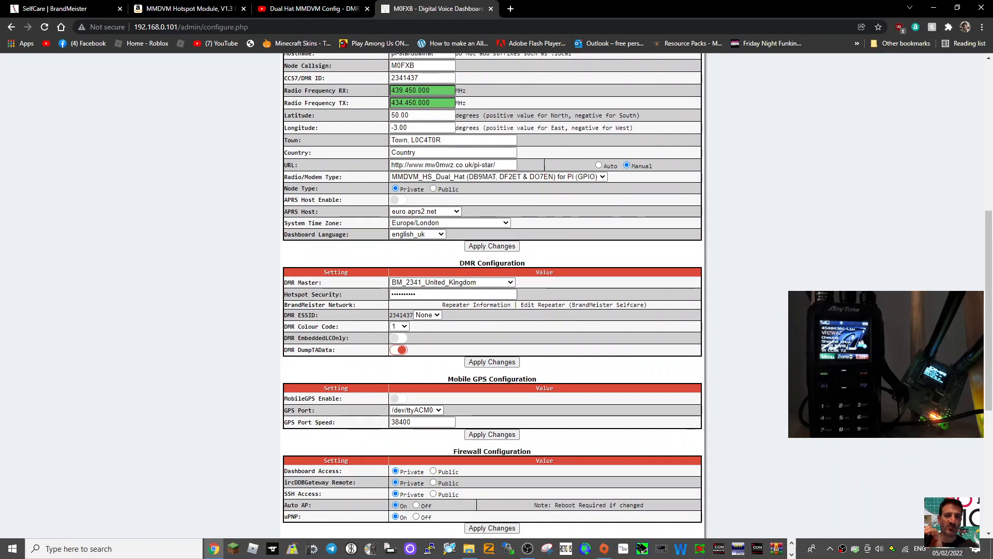
mouse_move(529, 321)
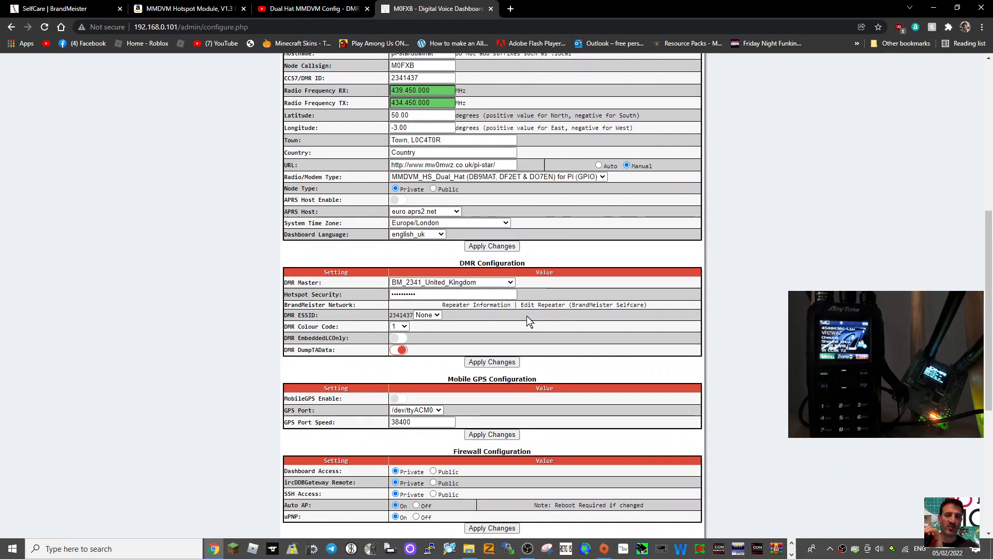
scroll(up, 3)
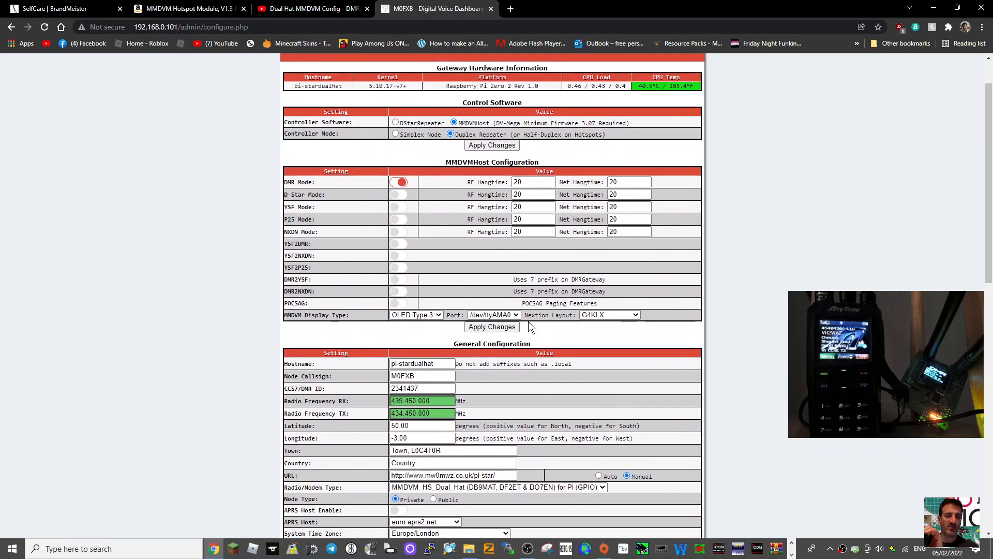
scroll(up, 3)
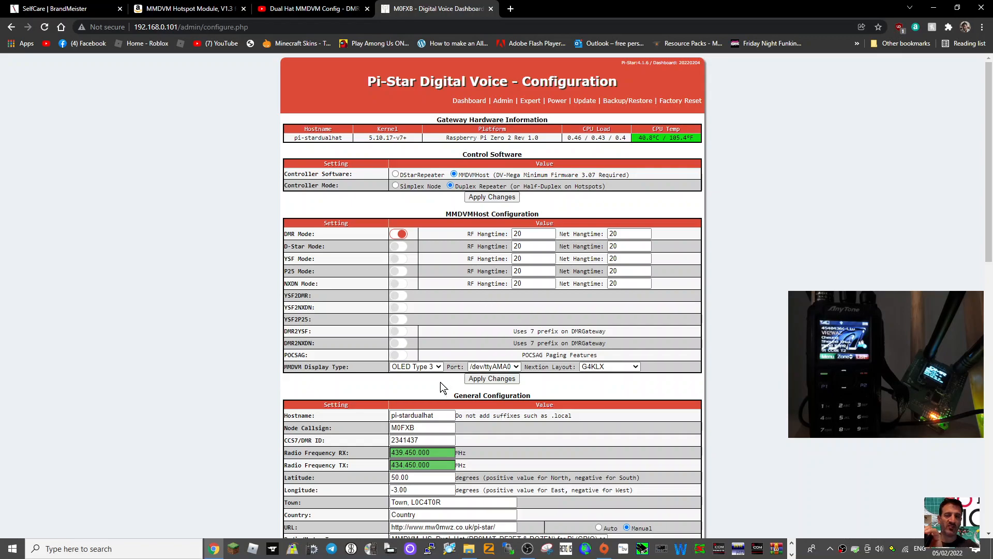
Change the MMDVM display type from OLED Type 3 to Nextion on /dev/ttyAMA0.
click(415, 366)
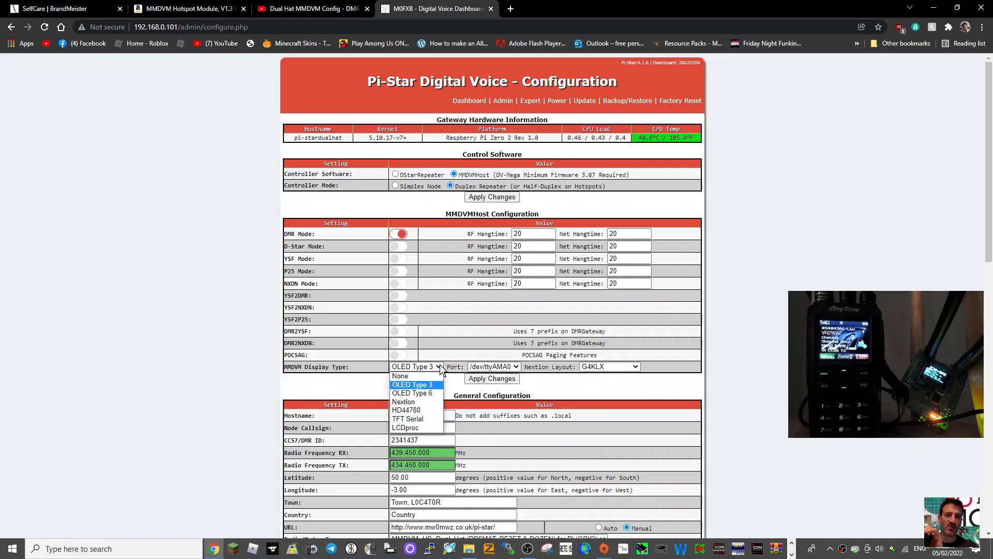
click(403, 402)
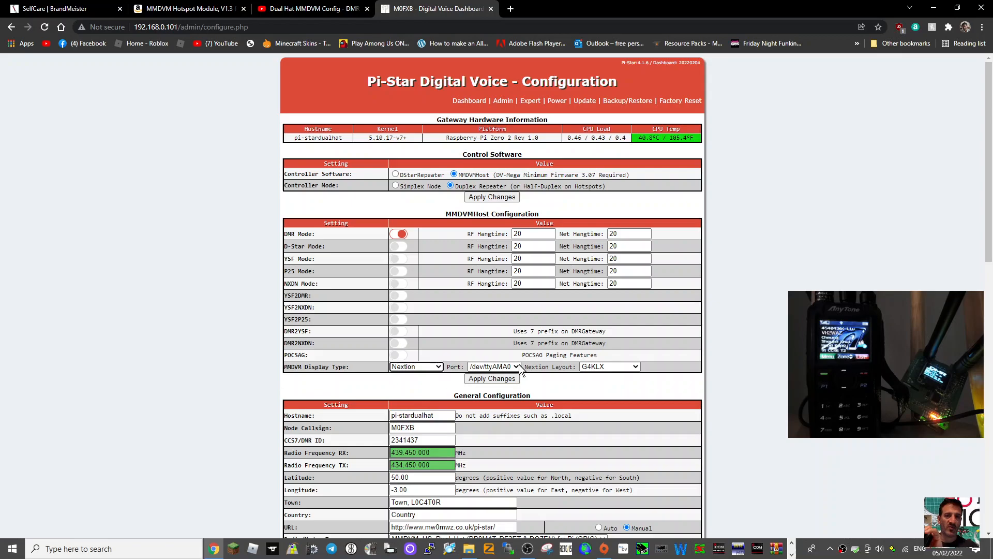
click(493, 366)
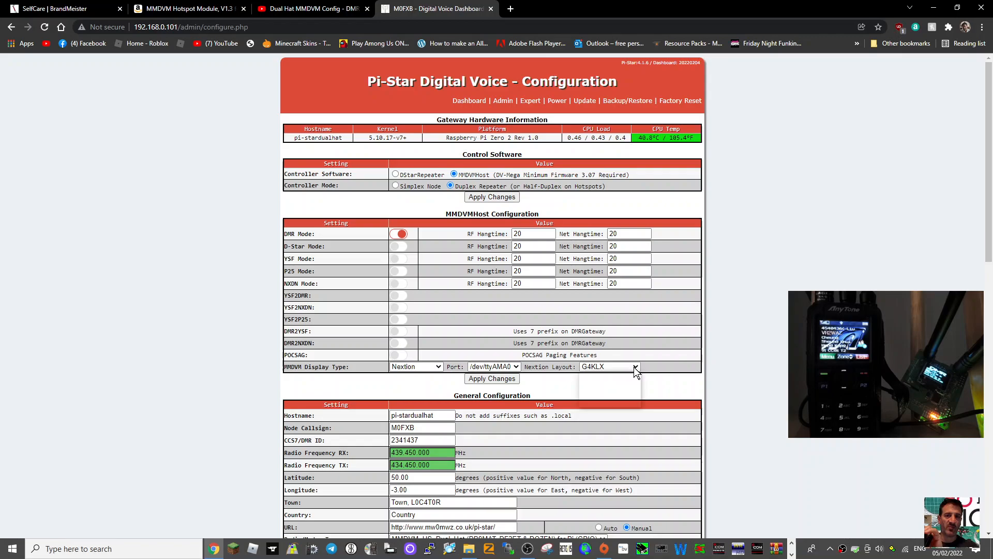
Keep G4KLX as the Nextion screen layout.
click(609, 367)
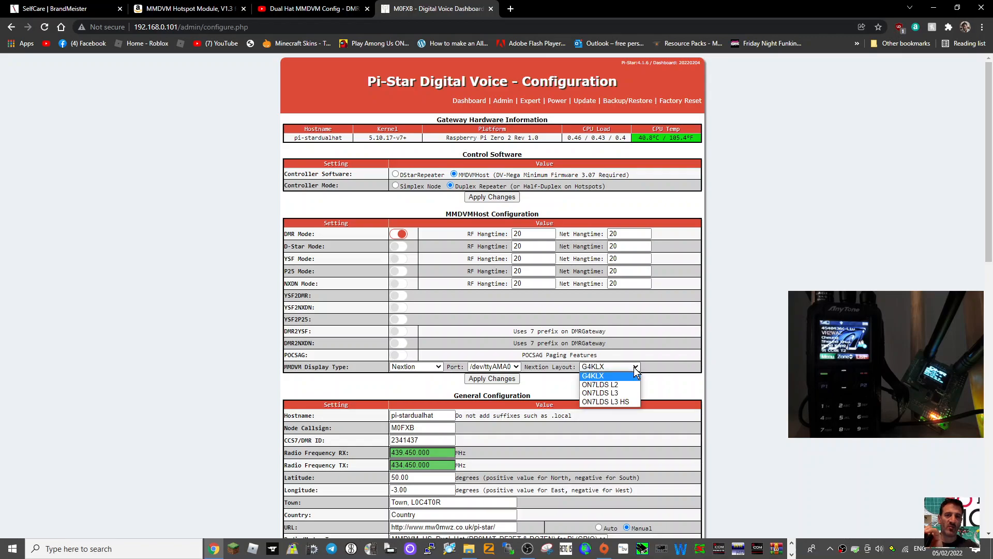
click(593, 375)
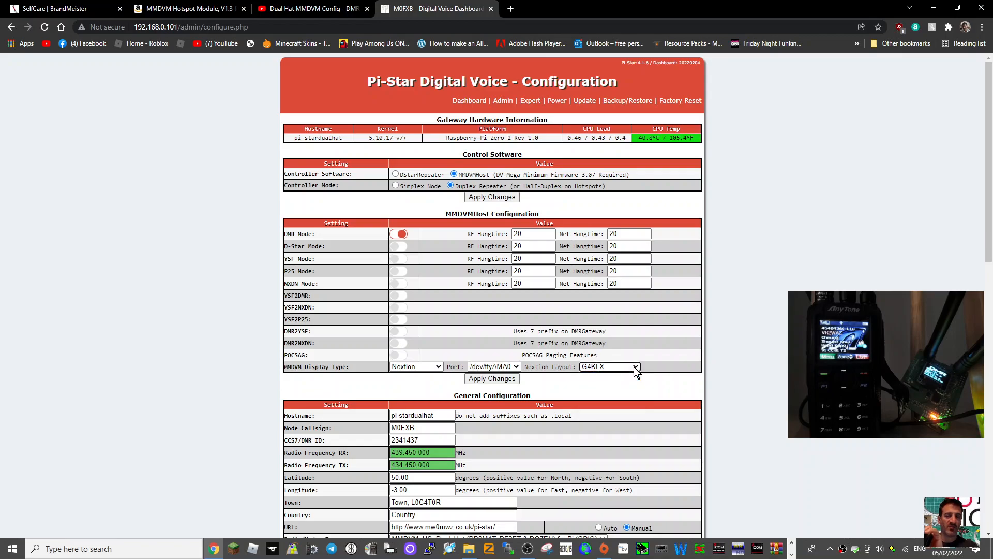
click(608, 366)
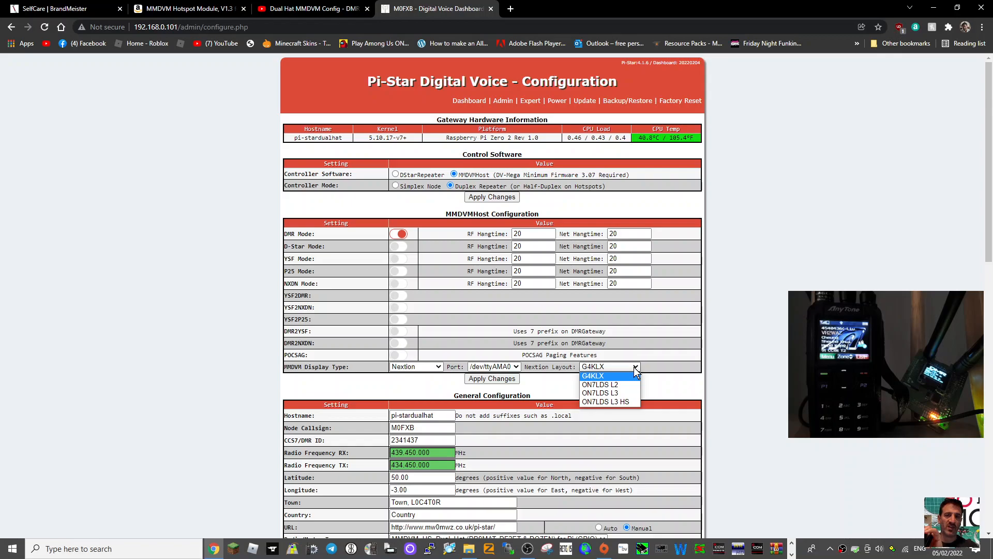
click(593, 375)
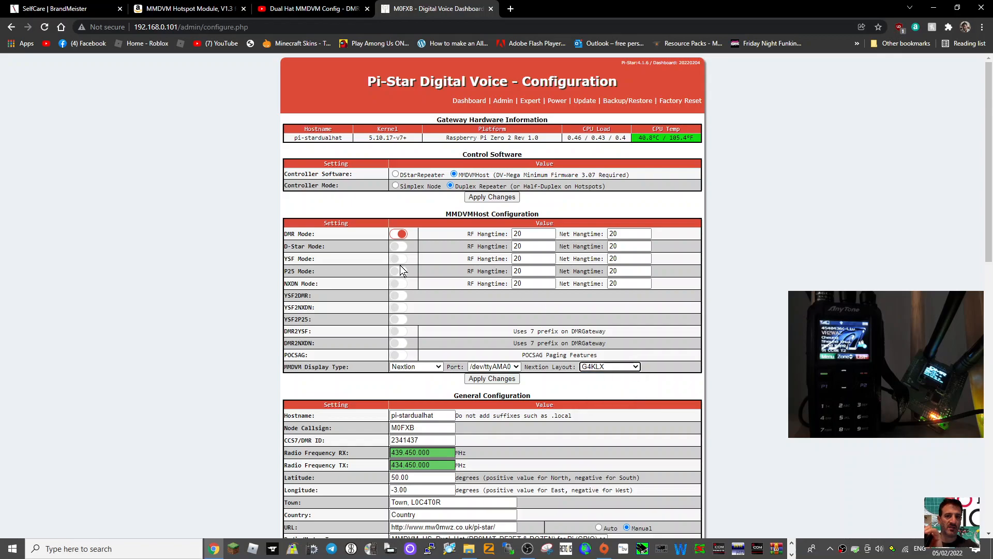
scroll(down, 3)
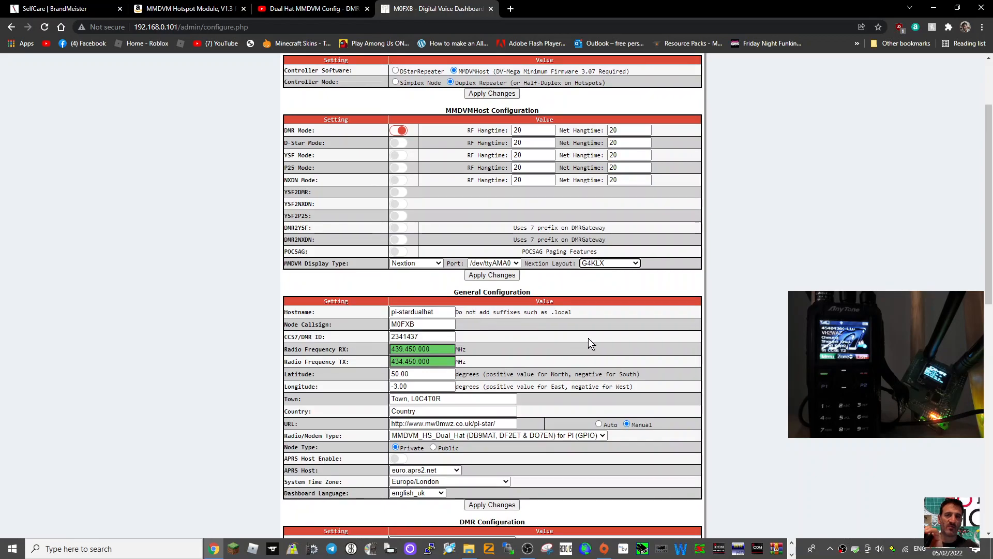
scroll(down, 3)
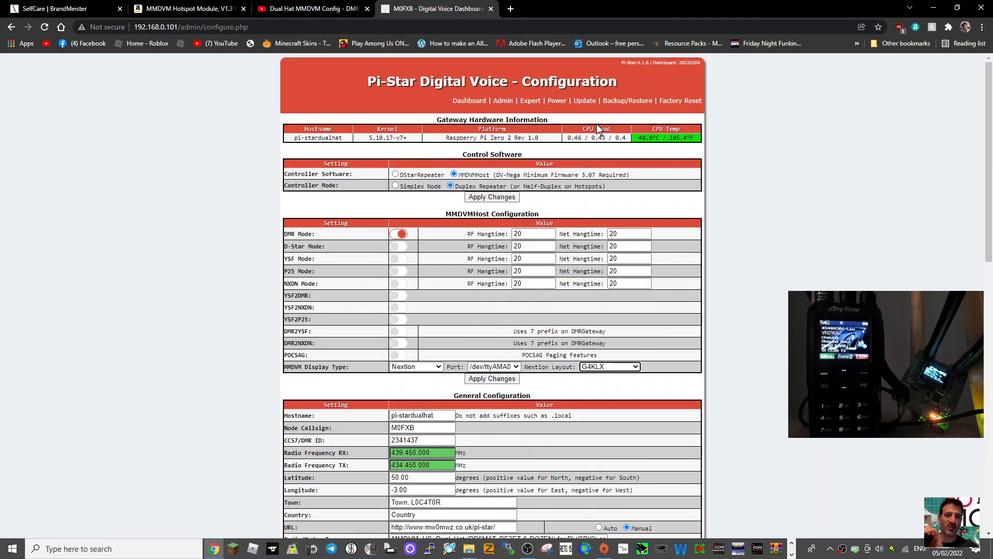
mouse_move(561, 158)
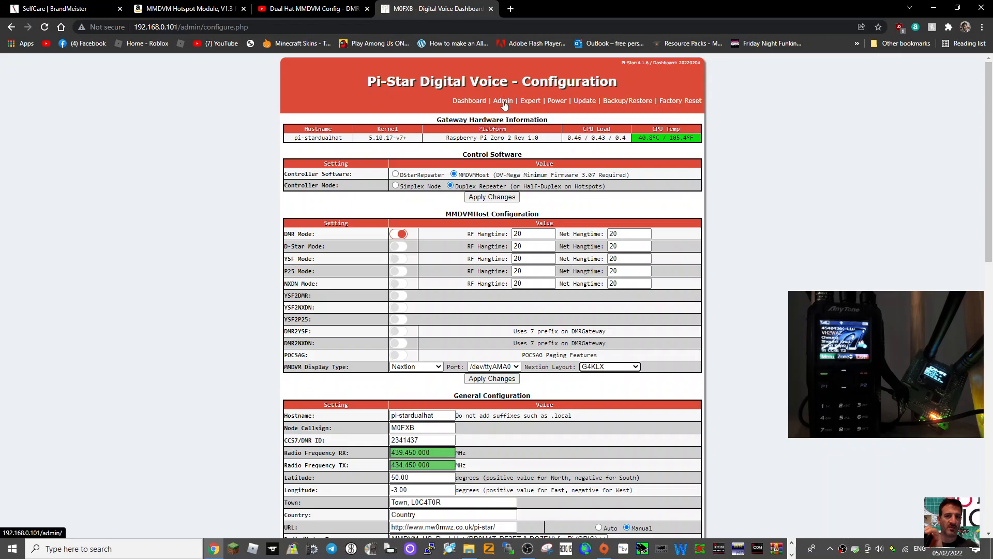
View the stored BM API key in the Expert full editor, then go to BrandMeister SelfCare.
click(531, 100)
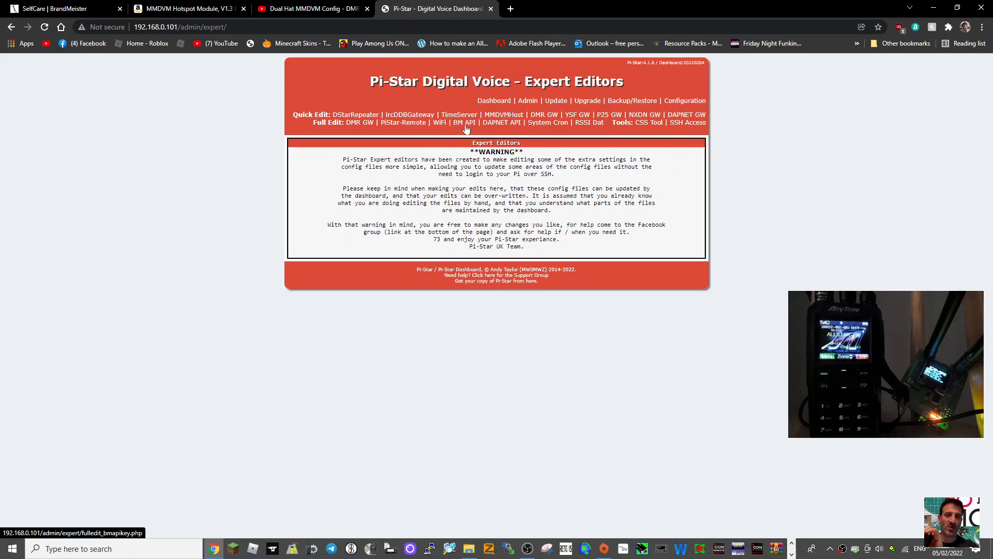
click(464, 122)
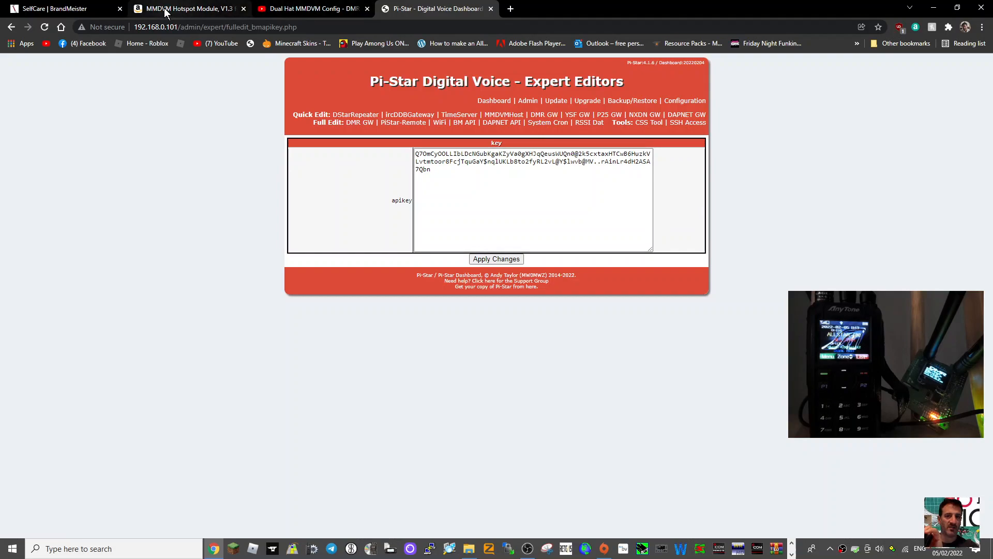
click(63, 8)
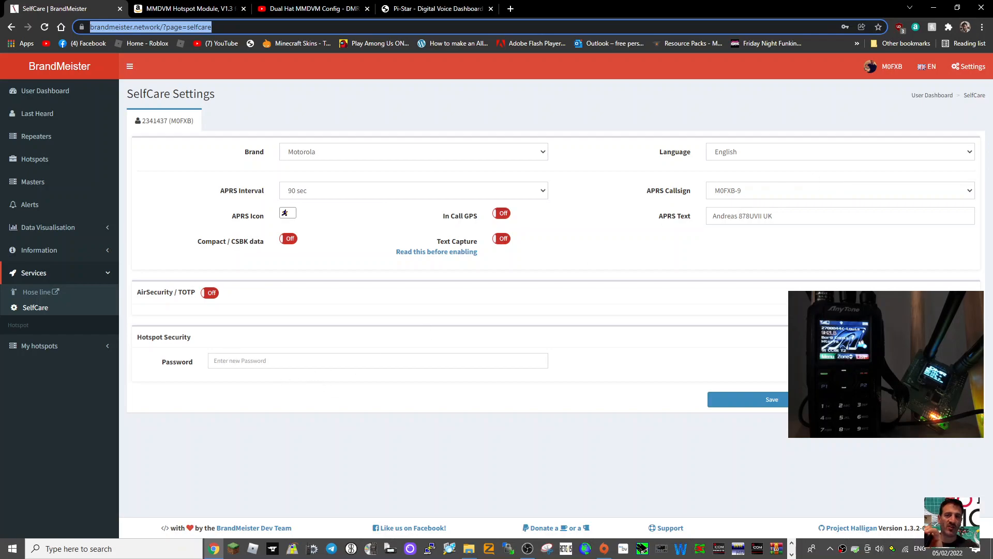
mouse_move(855, 94)
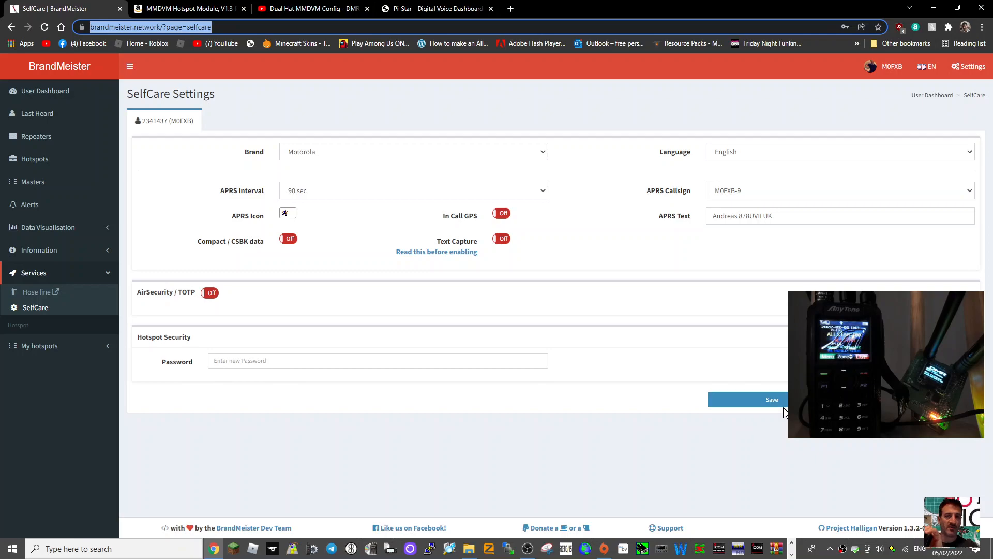
click(310, 8)
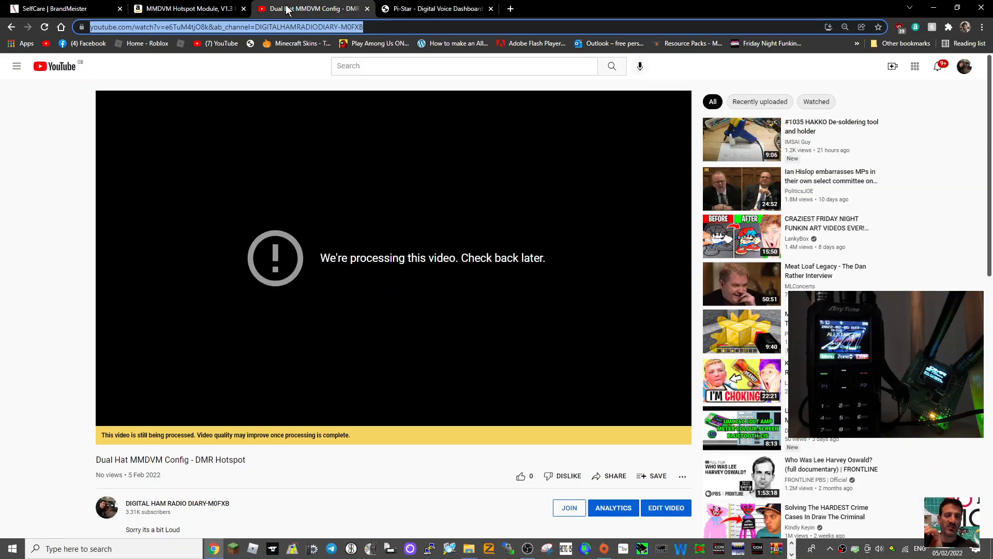
Close the YouTube page and return to the Pi-Star main dashboard showing TG 91 activity.
click(436, 8)
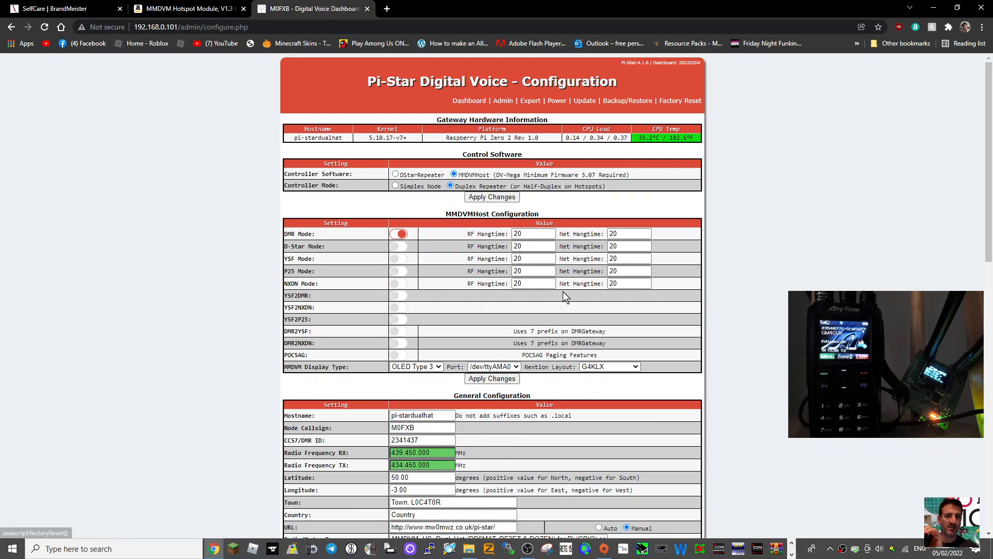
scroll(down, 3)
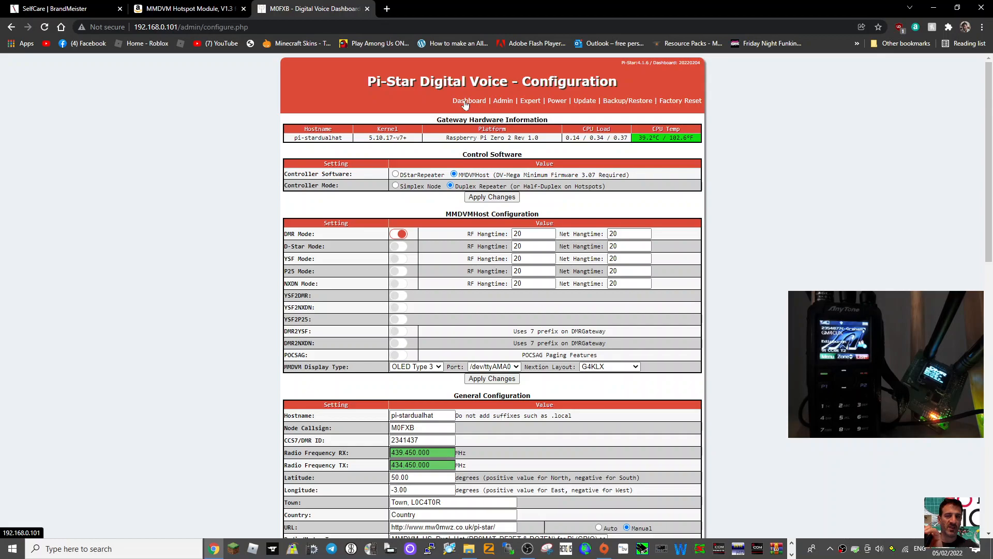
click(469, 100)
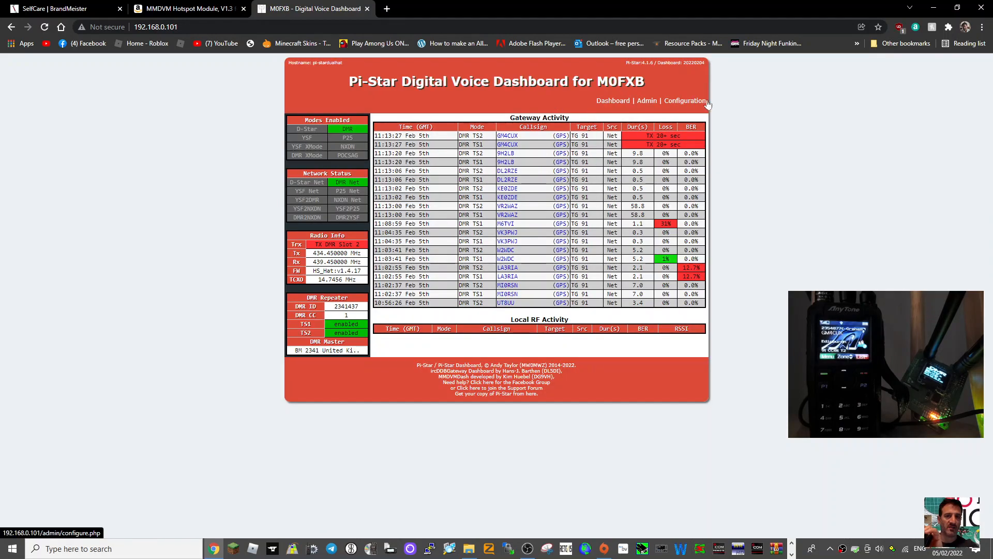
Reopen the Expert BM API key editor, then switch to the BrandMeister account page.
click(685, 100)
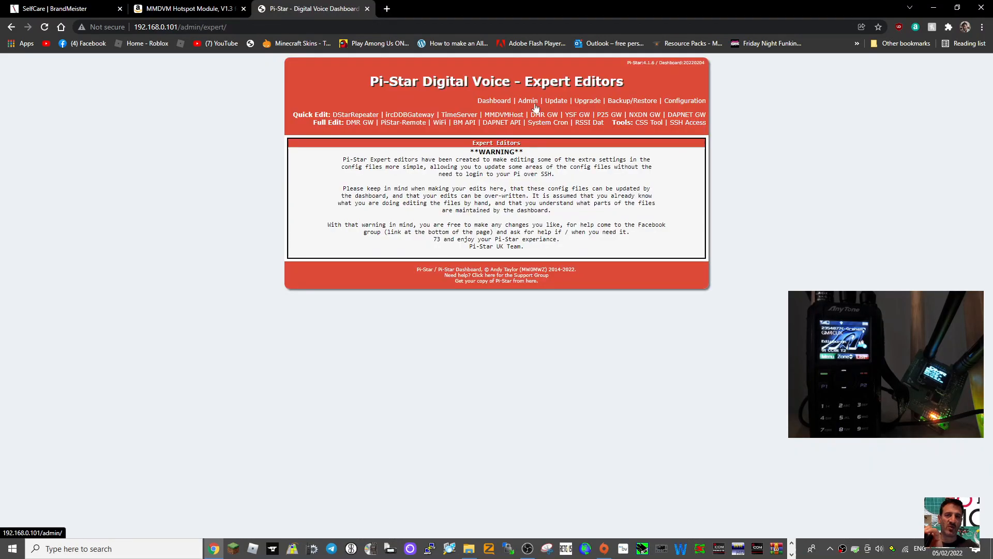
click(463, 122)
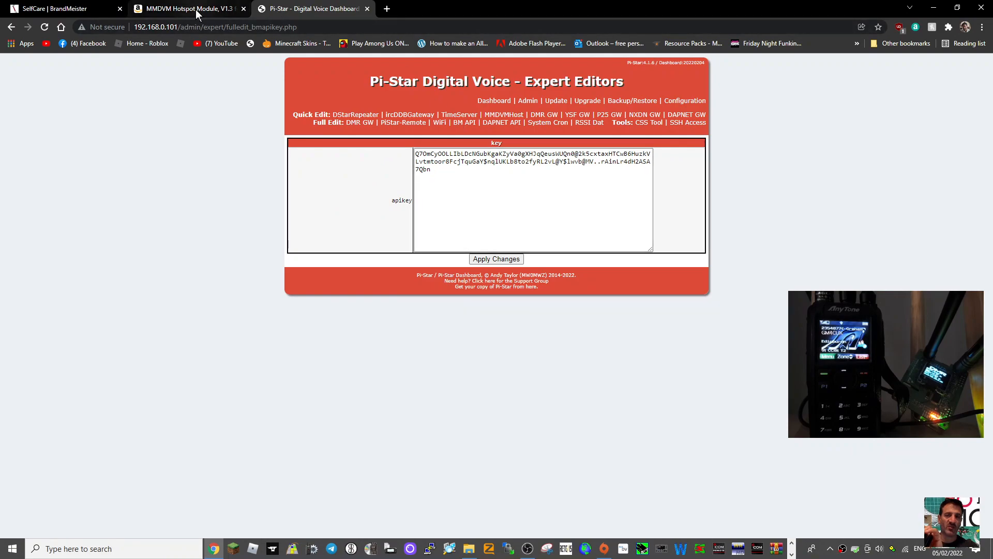
click(60, 8)
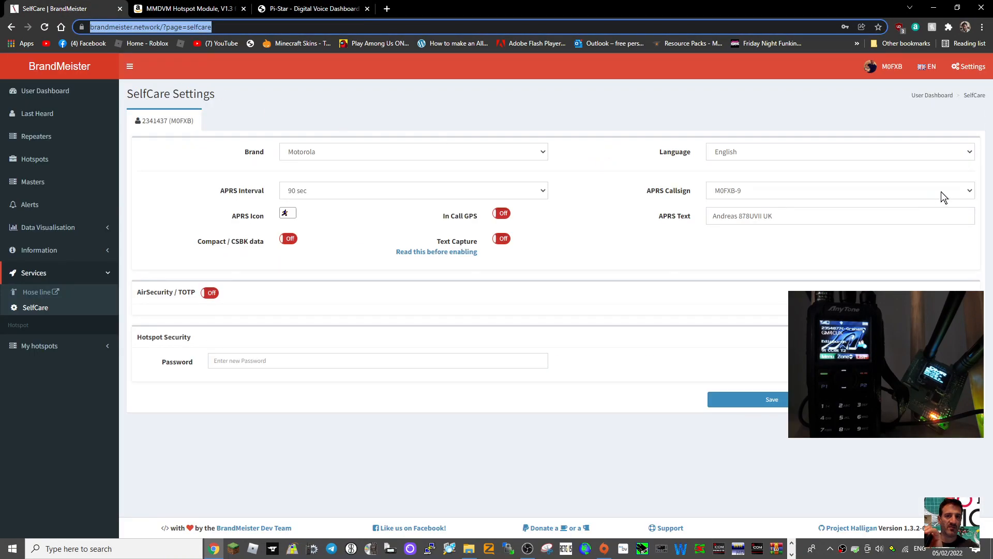
Show the BrandMeister account's API Keys list via Profile Settings, with six active keys.
click(892, 65)
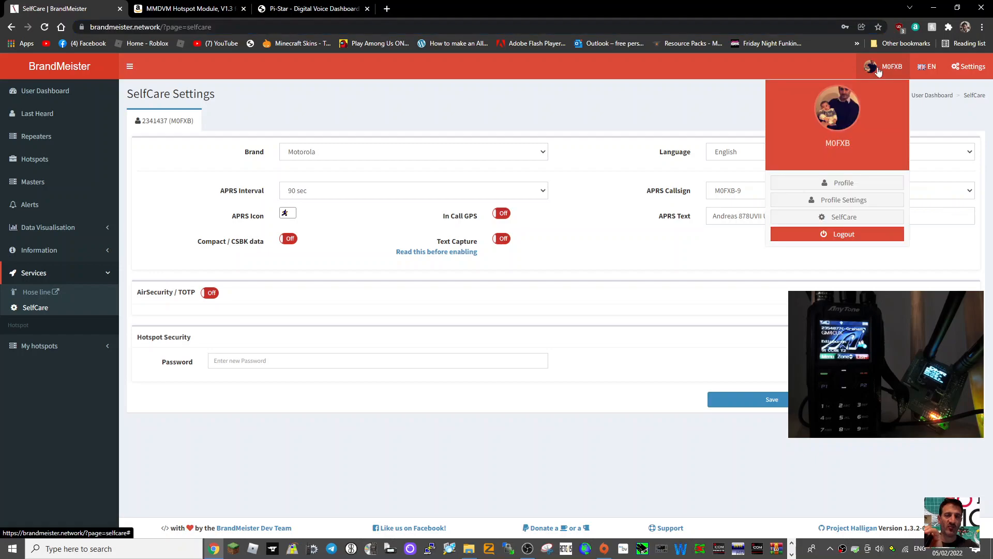
click(844, 199)
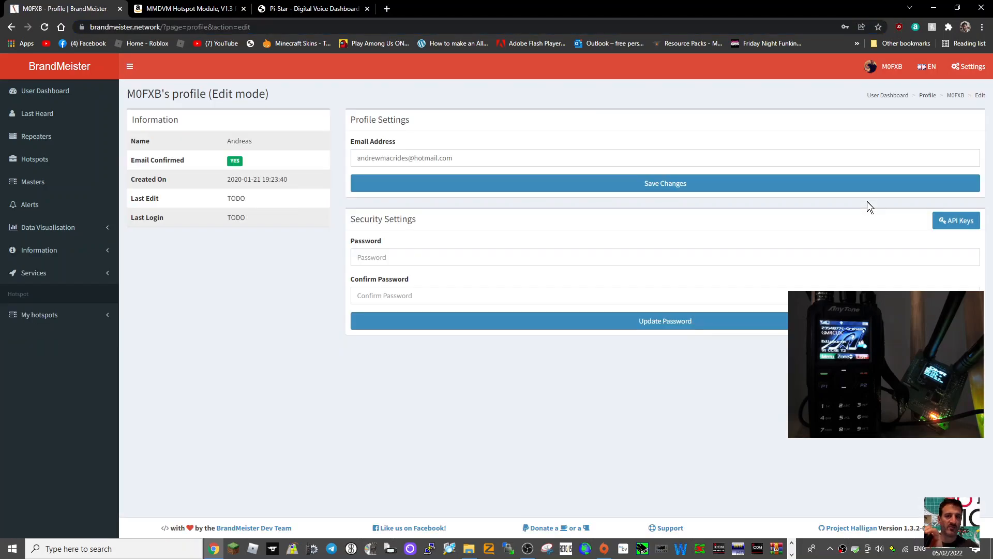
click(956, 221)
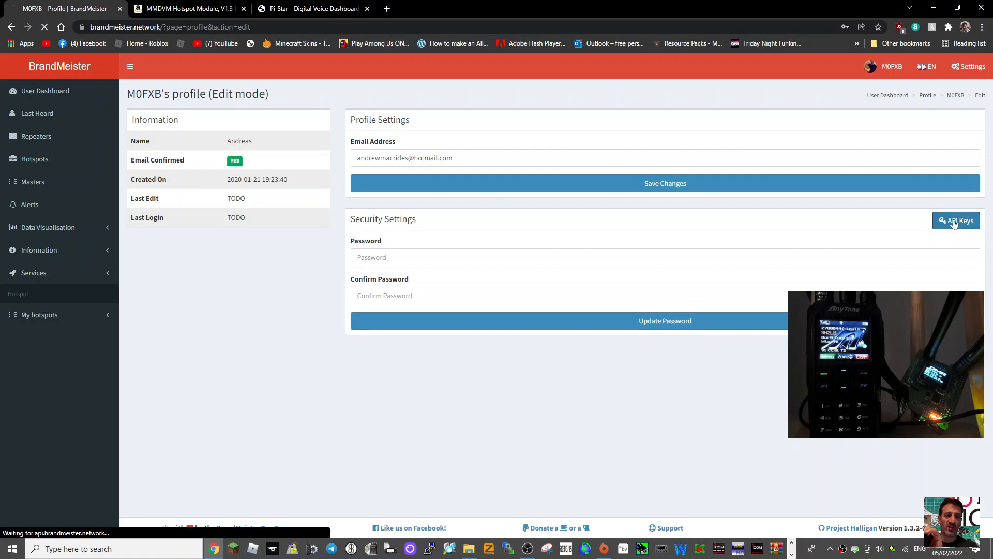
click(956, 220)
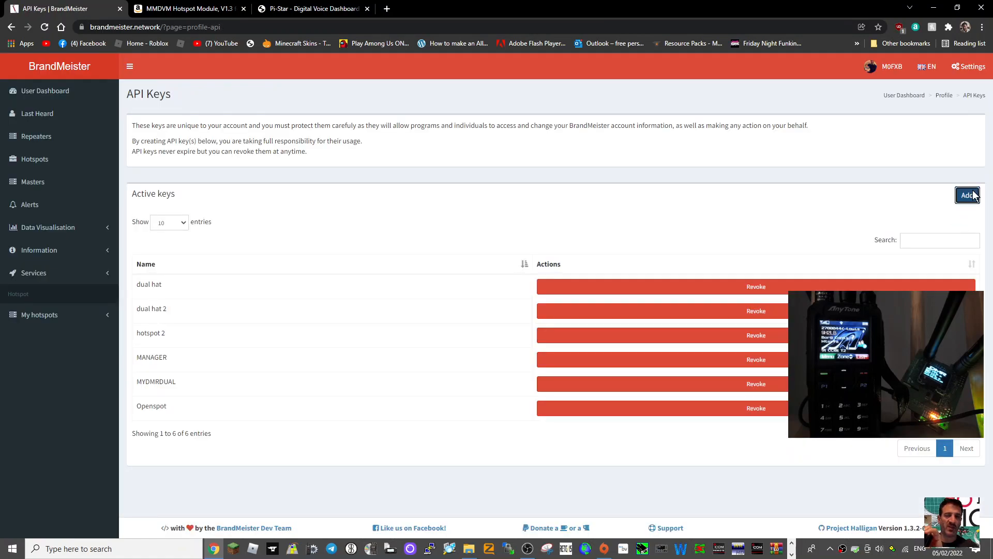
Create a new BrandMeister API key named 'john' and copy the generated key.
click(967, 195)
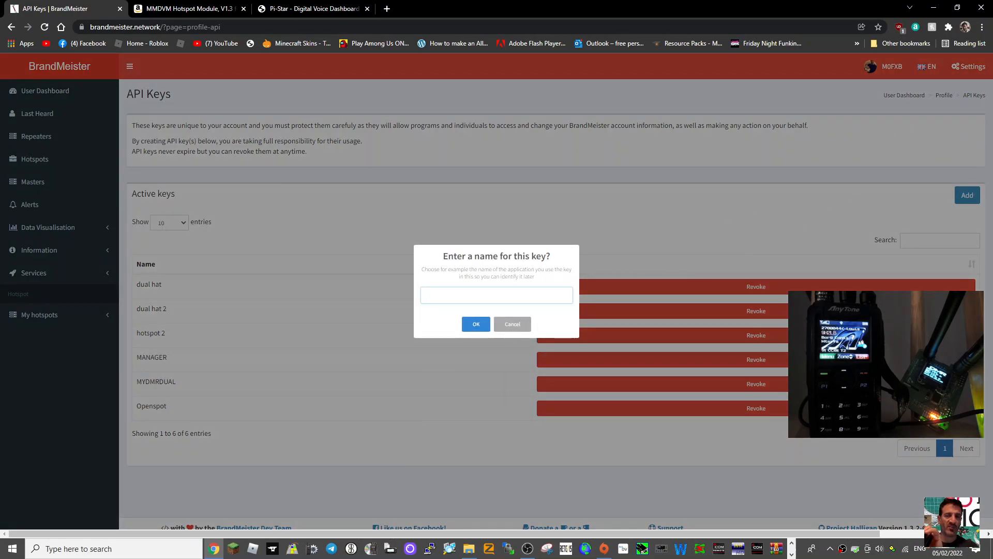
text(jd)
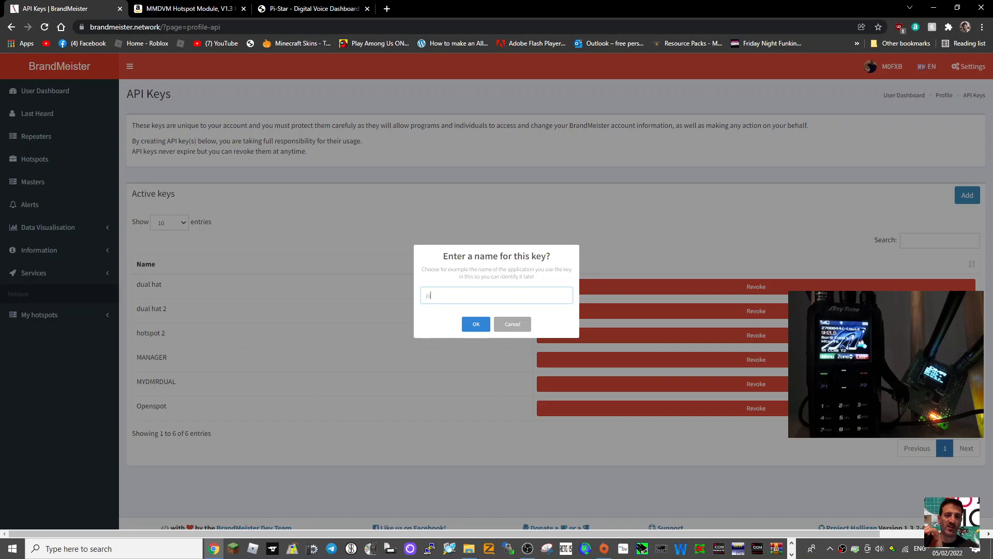
text(john)
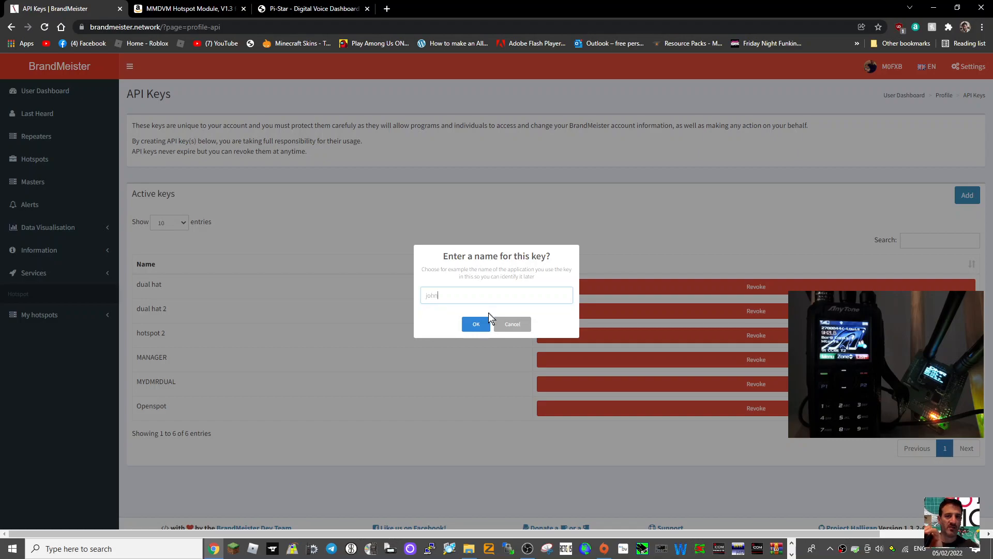
click(476, 324)
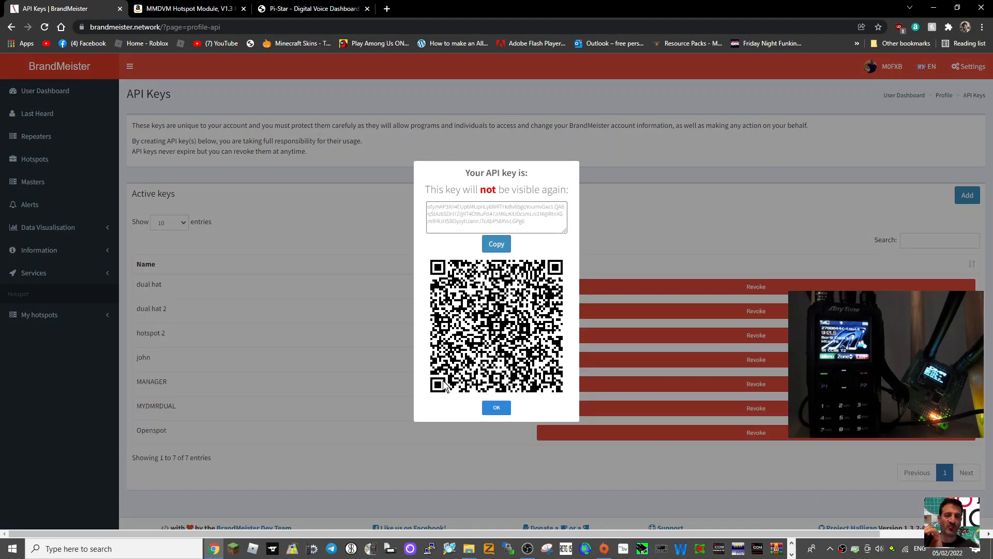
click(496, 244)
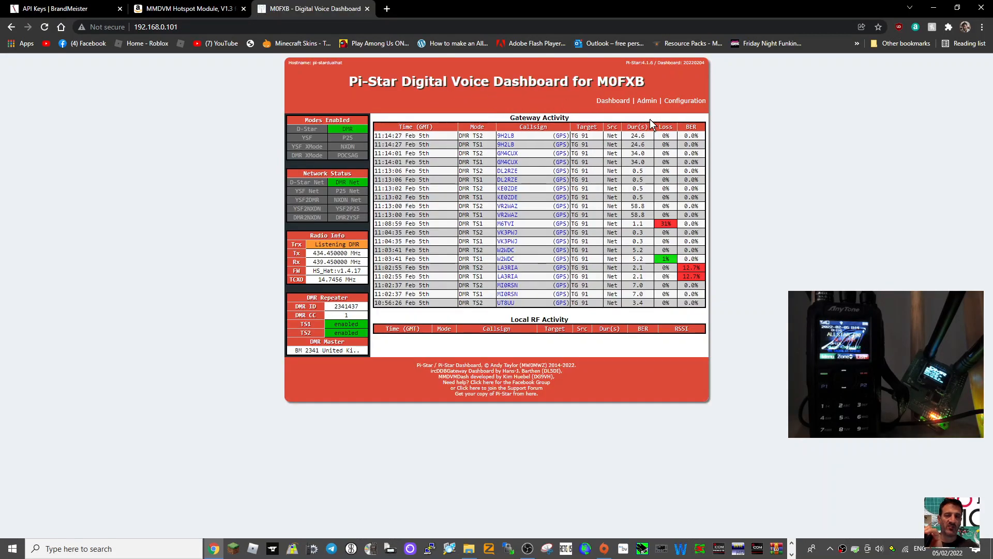
Open the Pi-Star Admin page with the BrandMeister connections and Manager.
click(646, 101)
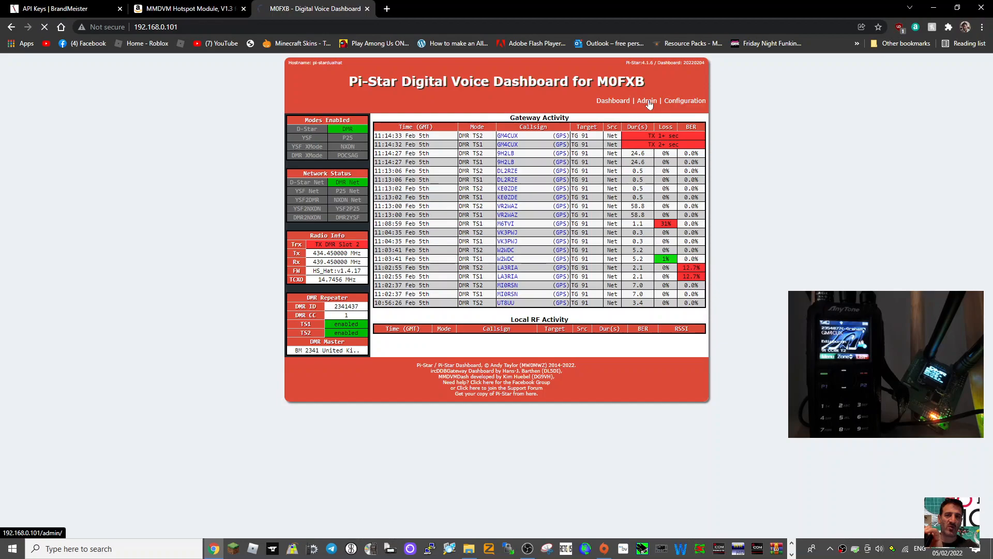
click(647, 101)
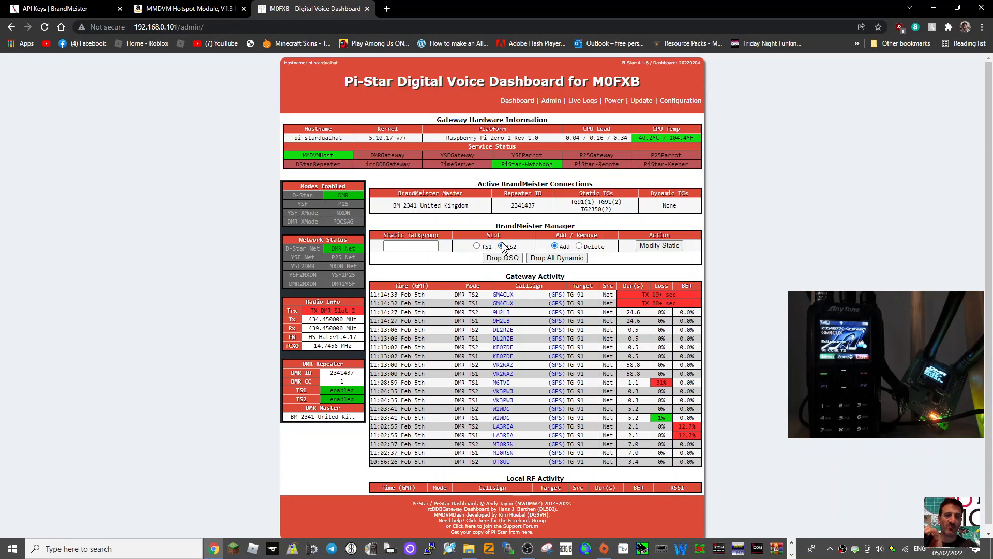
Add static talkgroup 2353 on TS2 via Modify Static in BrandMeister Manager.
click(502, 246)
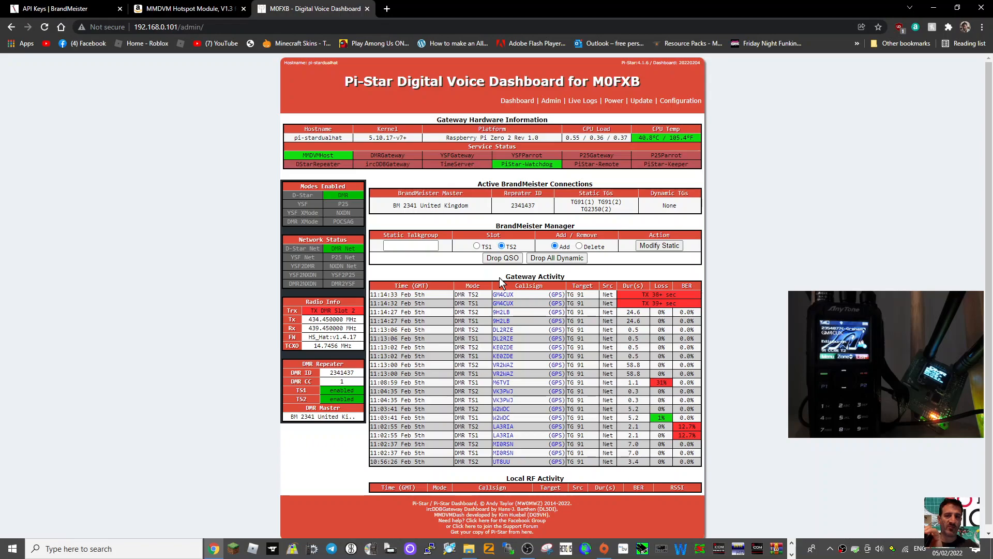
mouse_move(455, 264)
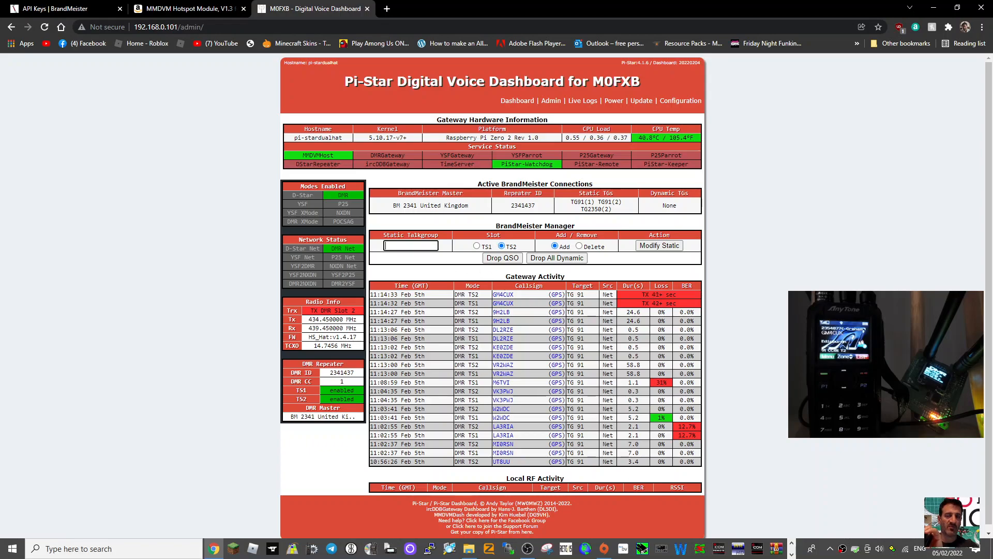
text(2)
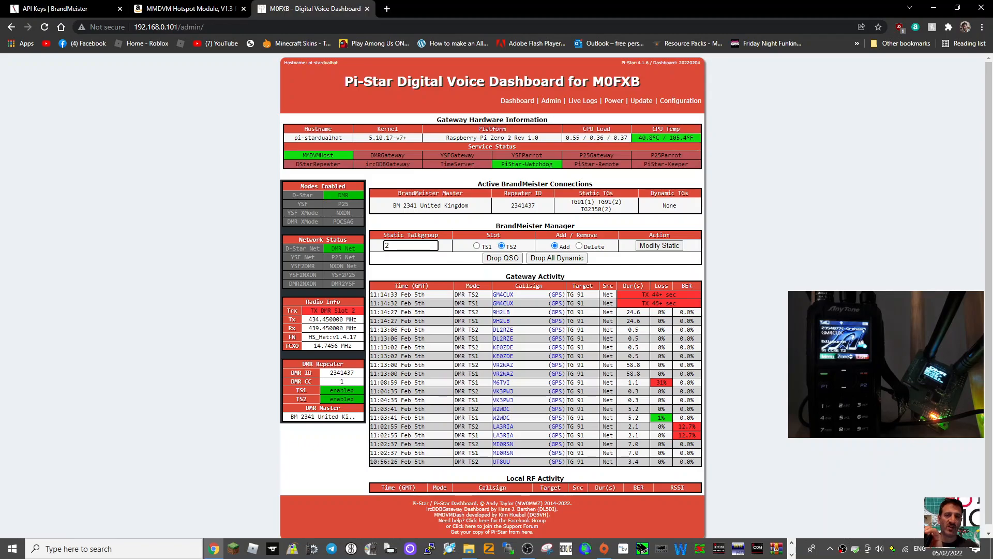
text(353)
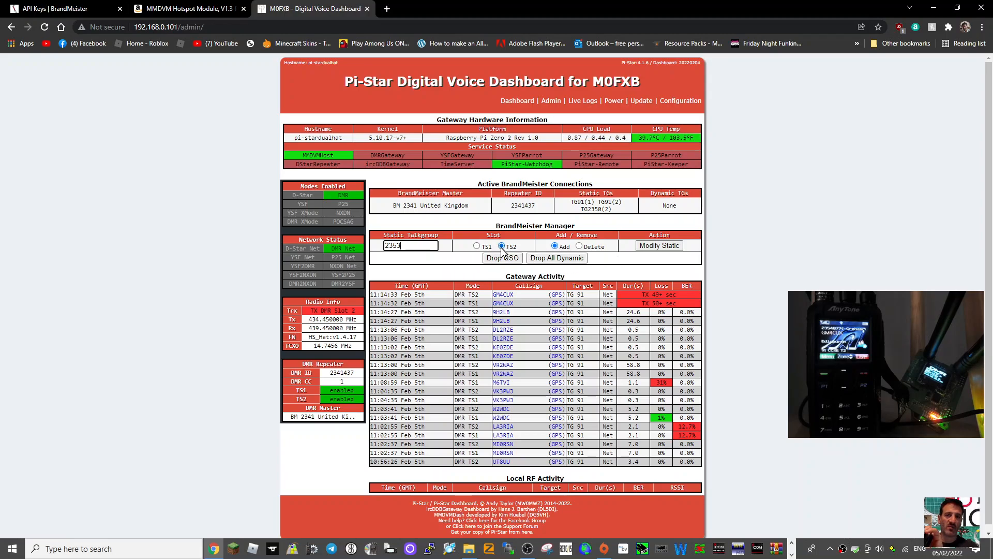
mouse_move(658, 246)
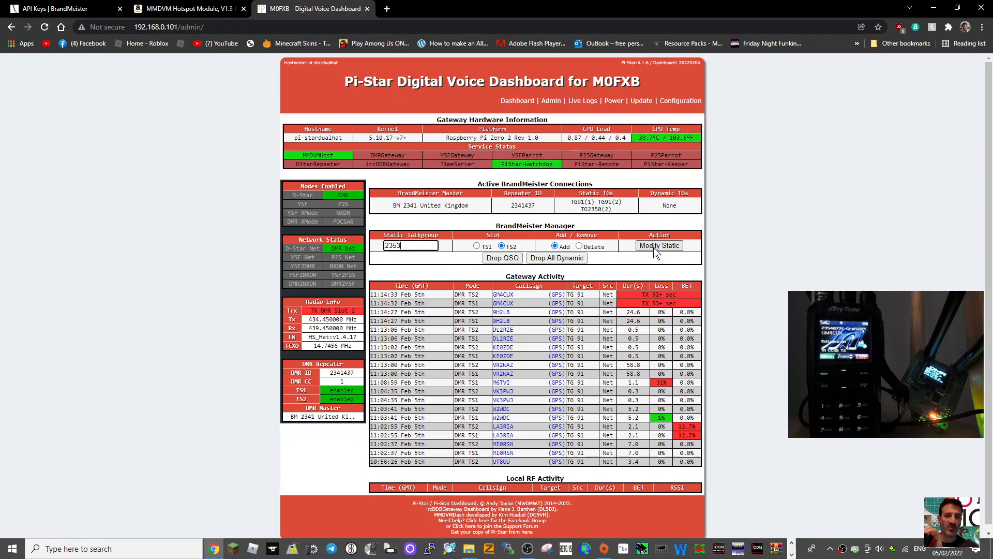
click(659, 246)
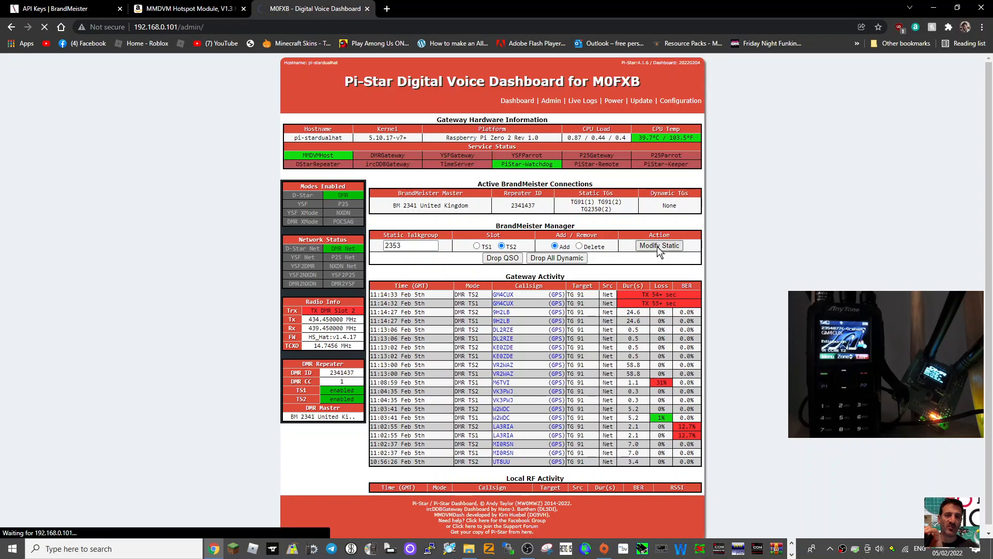
click(659, 246)
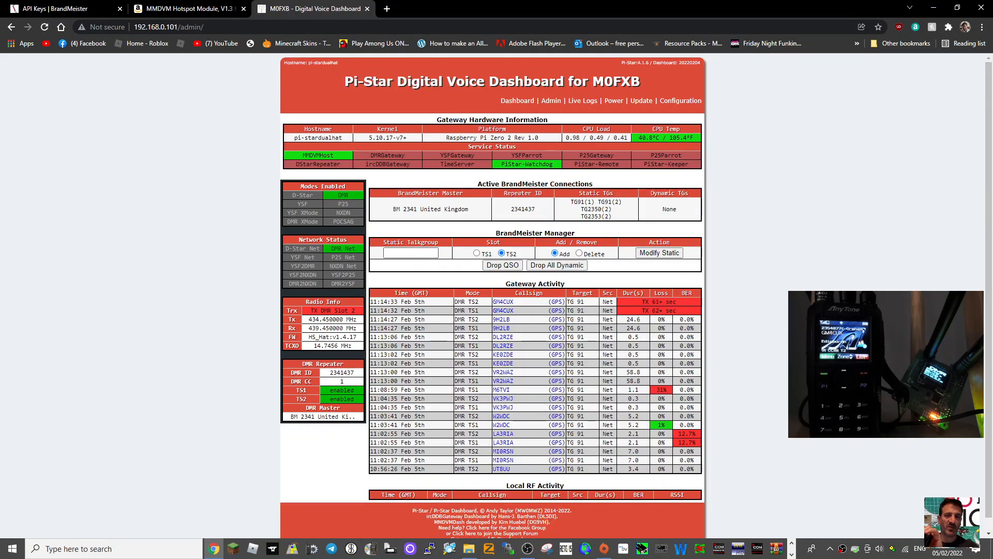
Add static talkgroup 2352 on TS1 via Modify Static.
text(2352)
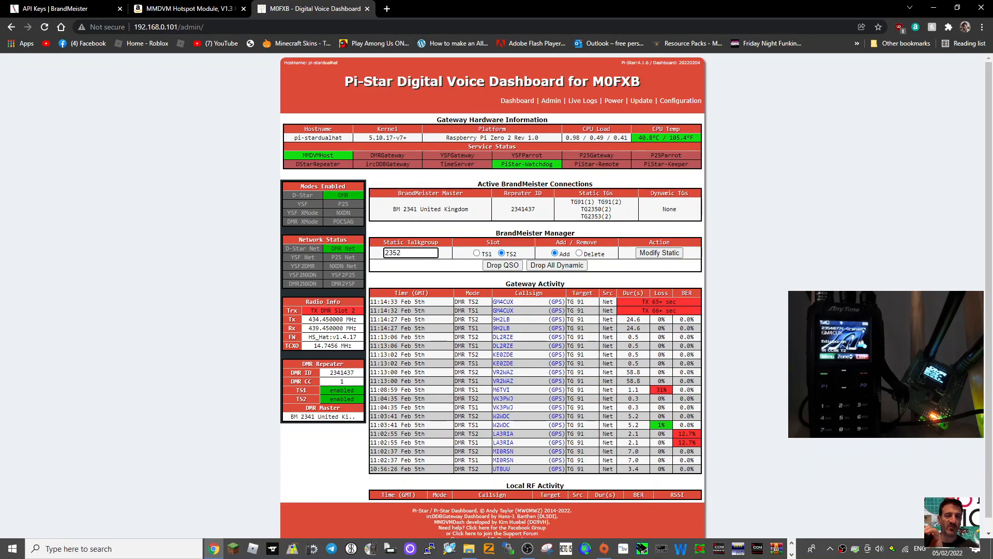
click(477, 253)
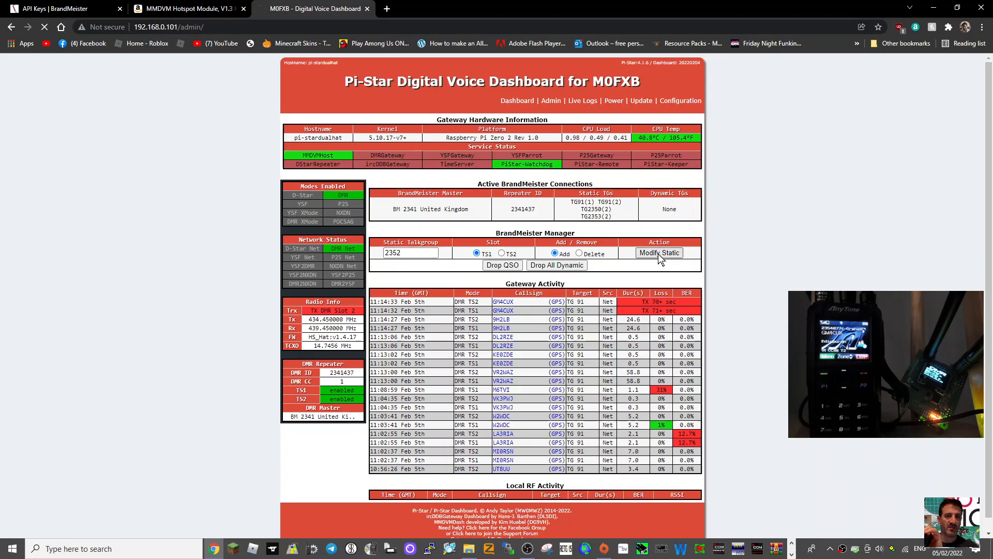
click(659, 253)
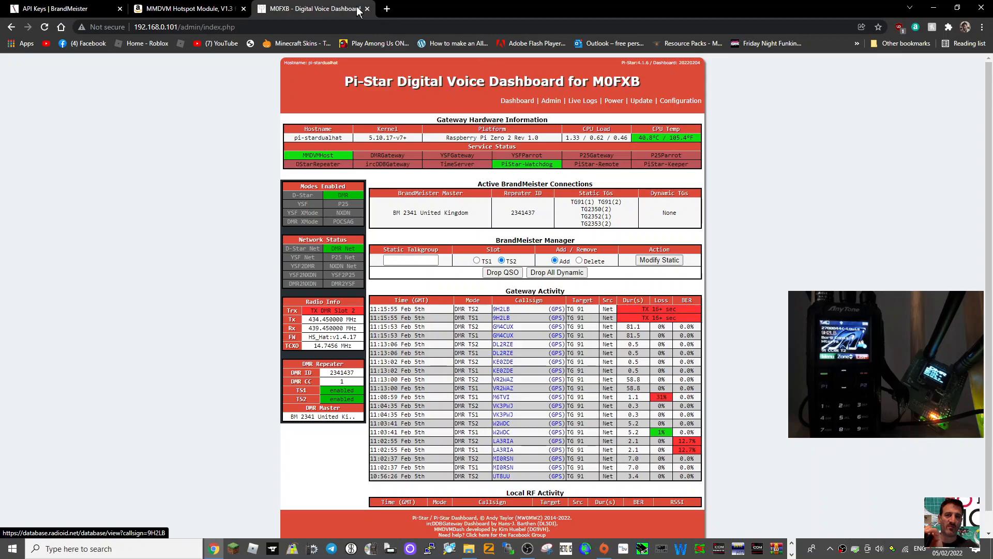
click(184, 8)
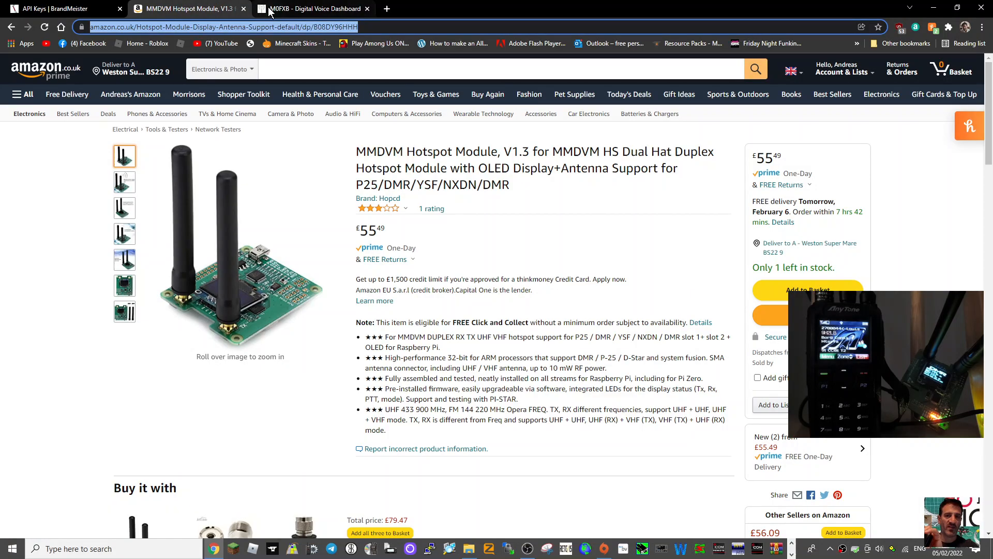
click(311, 8)
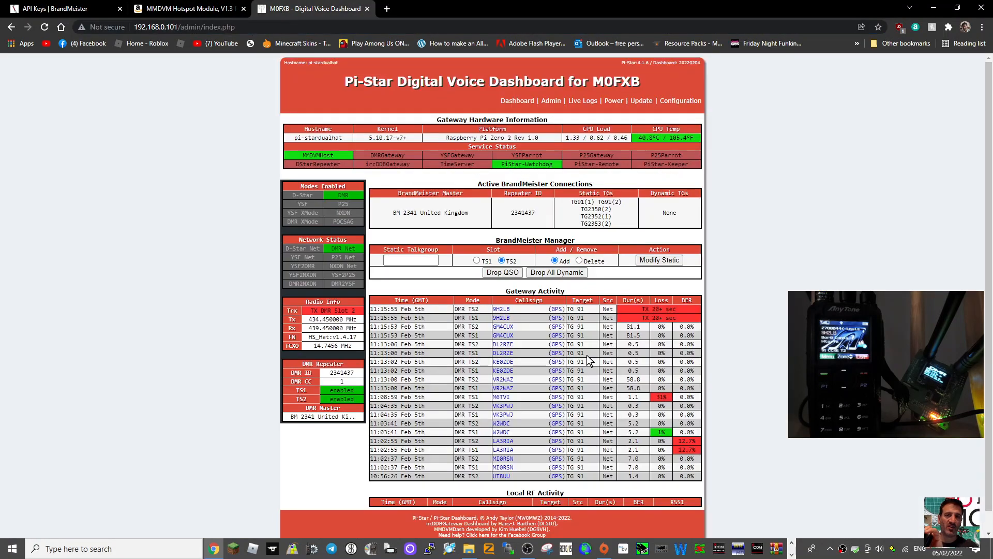